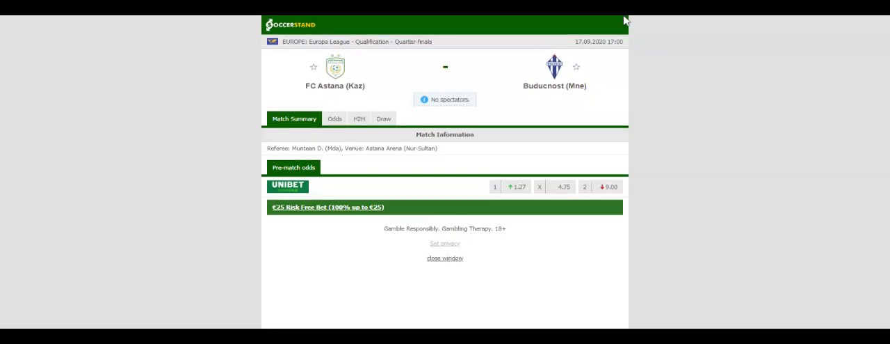
Switch the FC Astana vs Buducnost match page to its H2H history.
click(359, 114)
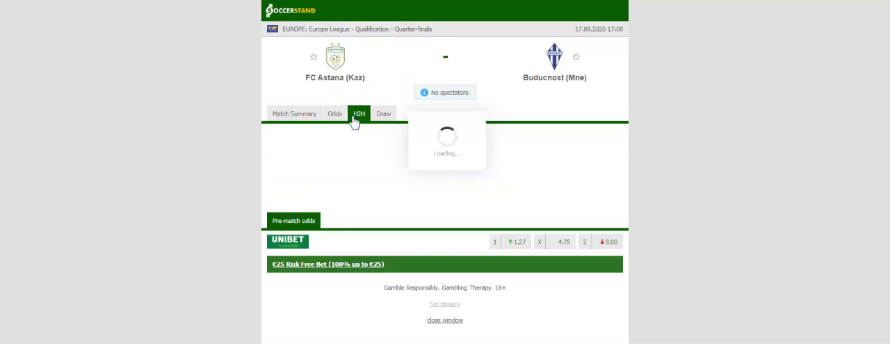
Filter the H2H history to FC Astana's home matches only.
click(359, 114)
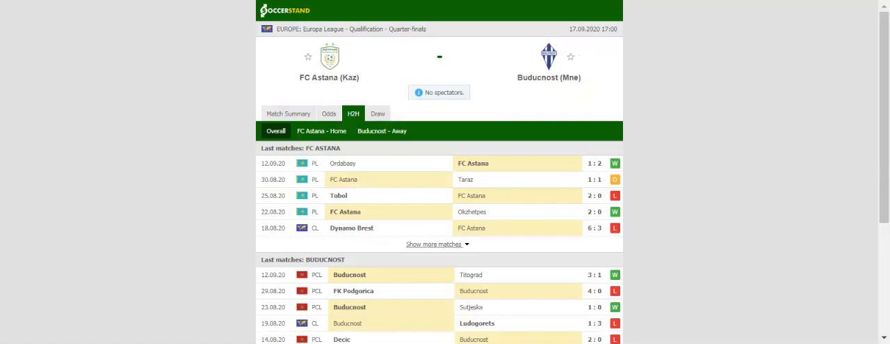
click(322, 131)
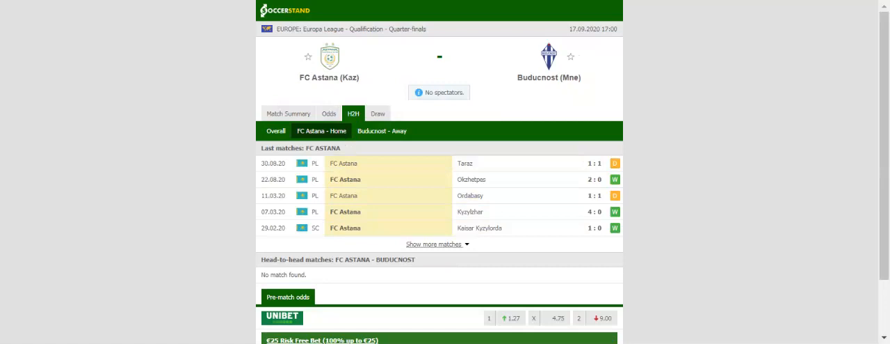
mouse_move(373, 139)
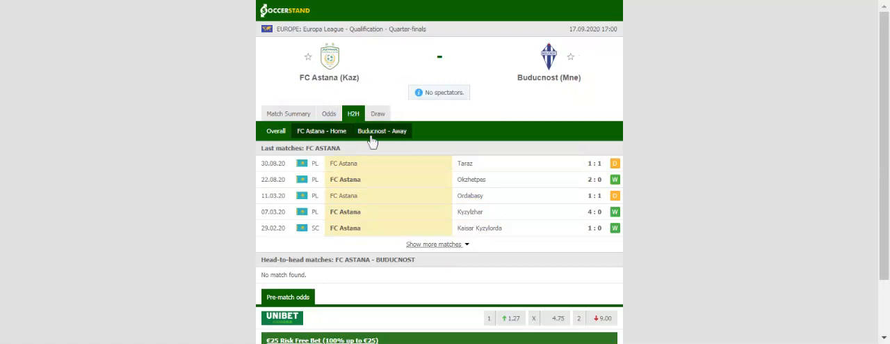
Filter the H2H history to Buducnost's away matches only.
click(382, 130)
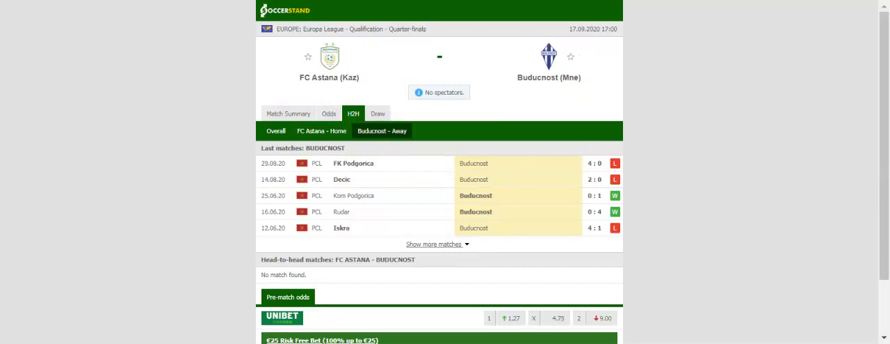
mouse_move(469, 67)
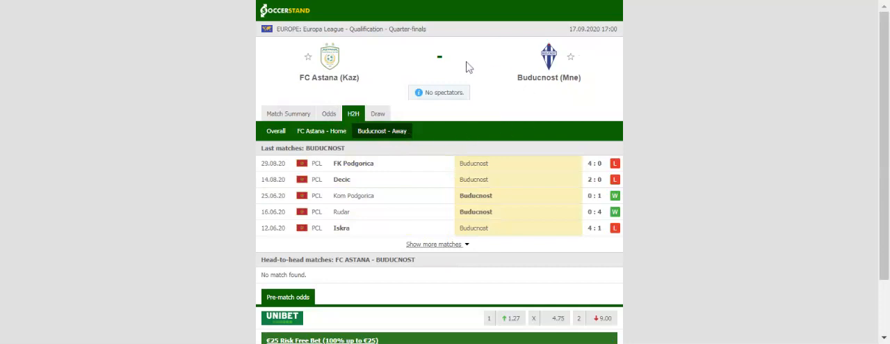